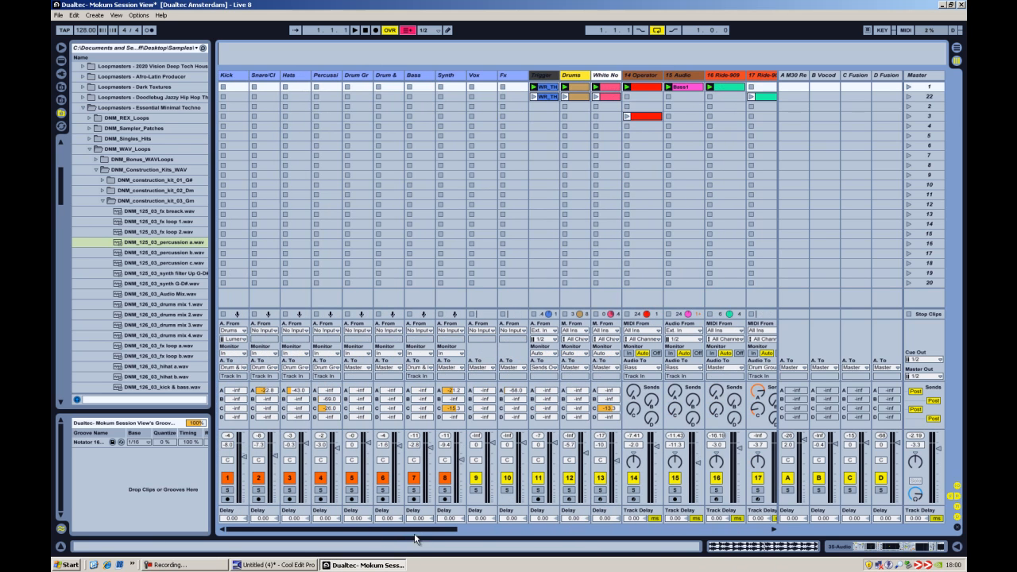
- Scroll to track 32's beats clip and set its Seg. BPM to 126.56
{"action": "scroll", "scroll_direction": "right", "scroll_amount": 3}
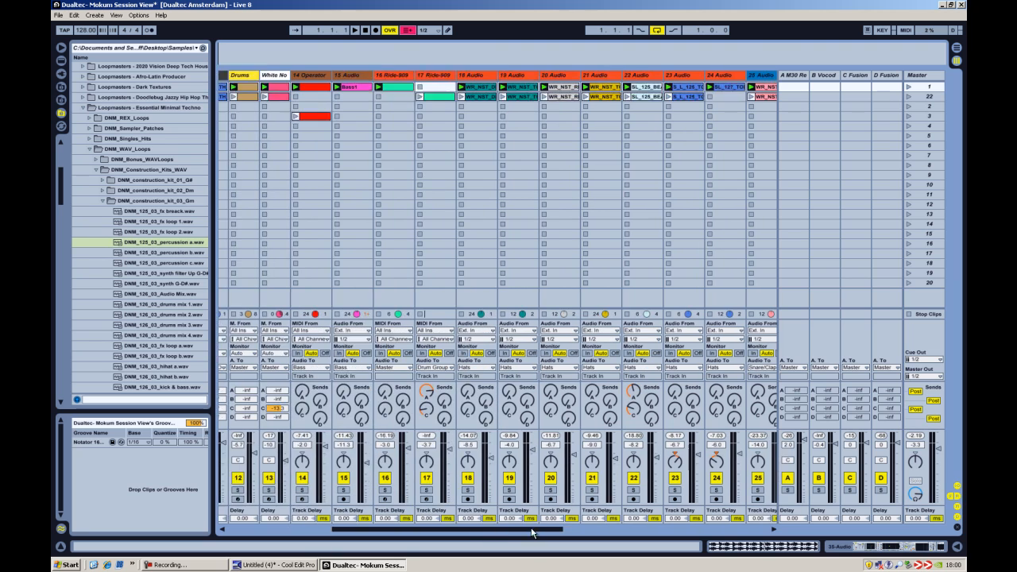
{"action": "scroll", "scroll_direction": "left", "scroll_amount": 3}
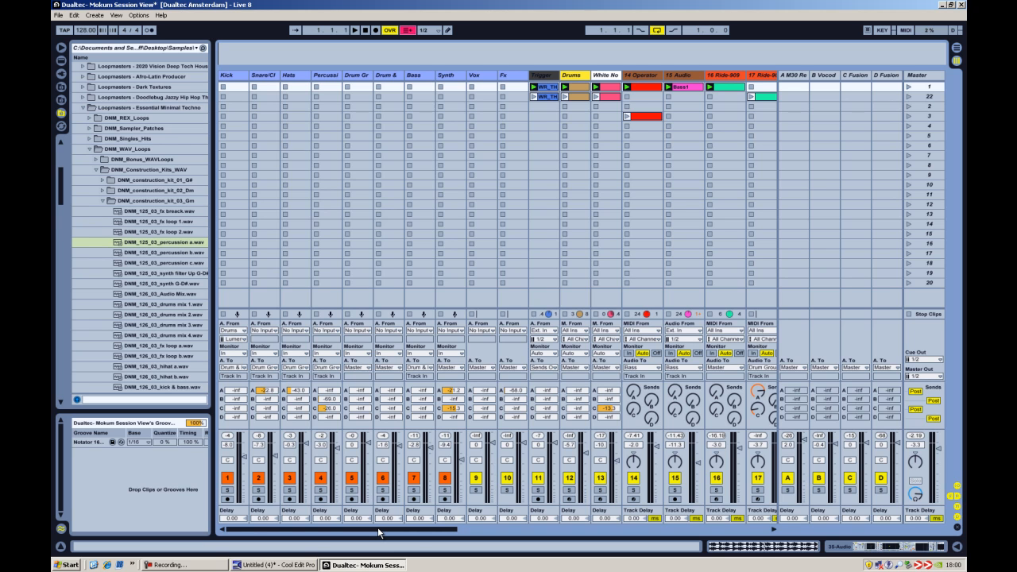
{"action": "mouse_move", "coordinate": [905, 92]}
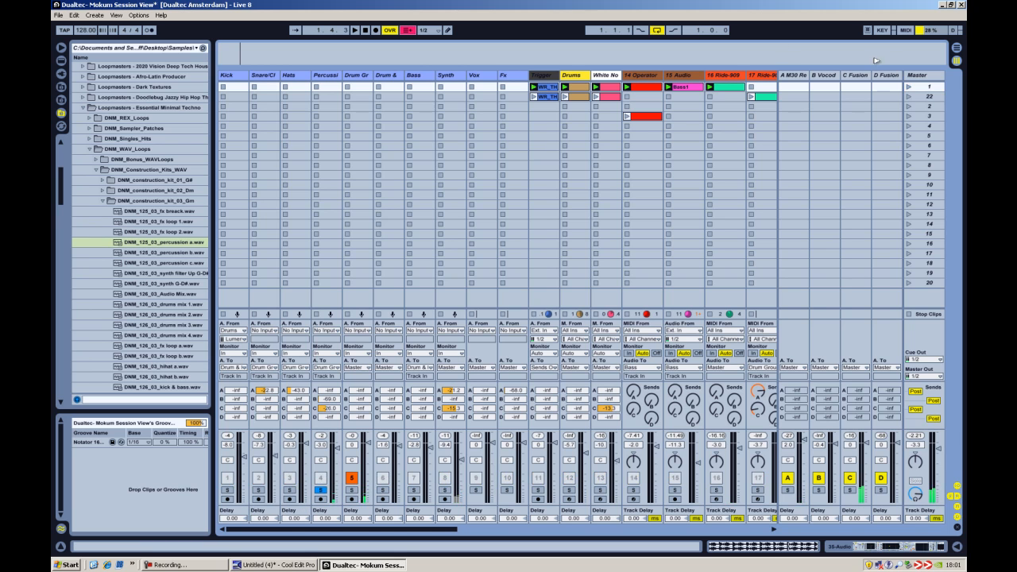
{"action": "left_click", "coordinate": [333, 30]}
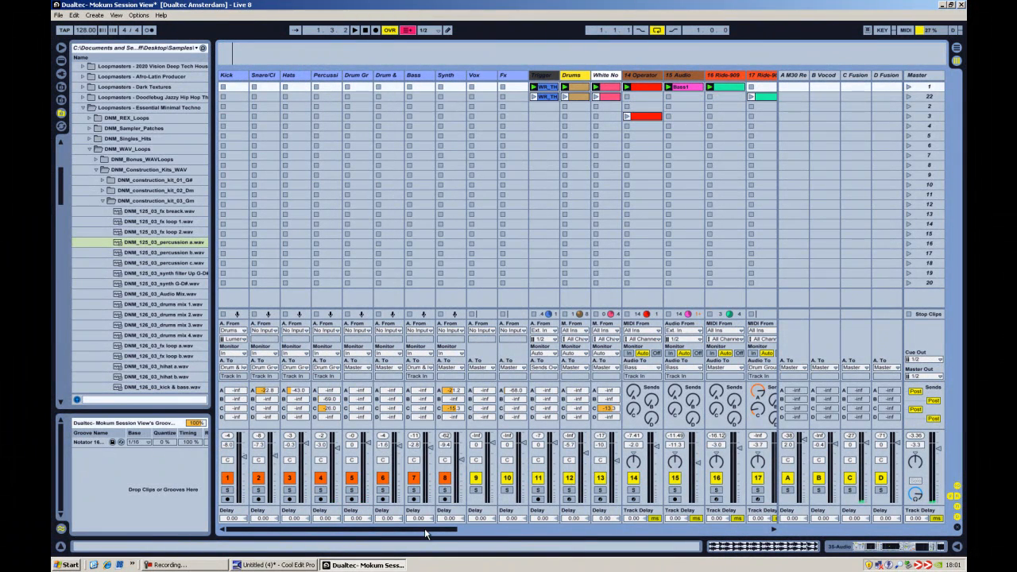
{"action": "scroll", "scroll_direction": "right", "scroll_amount": 3}
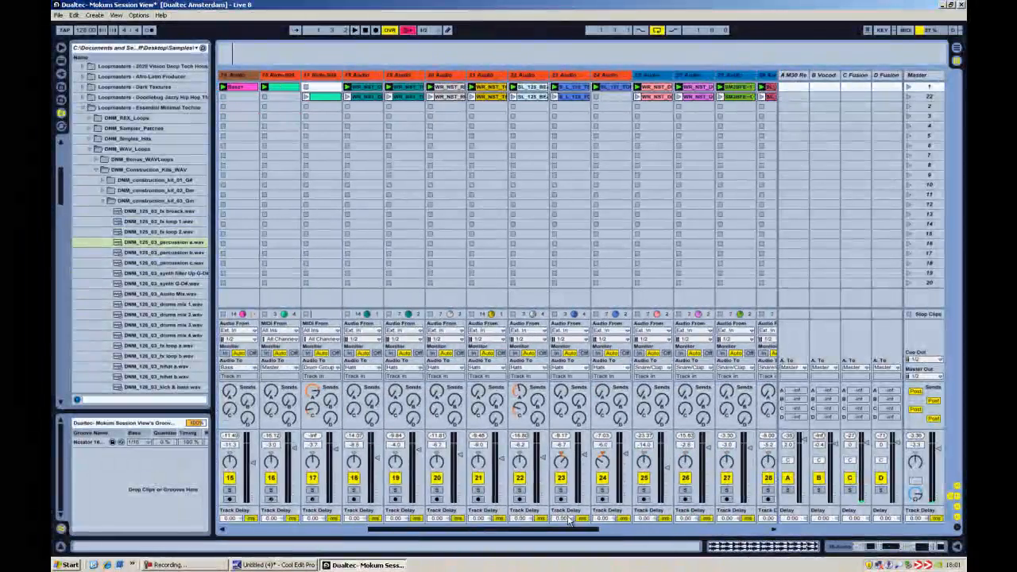
{"action": "scroll", "scroll_direction": "right", "scroll_amount": 3}
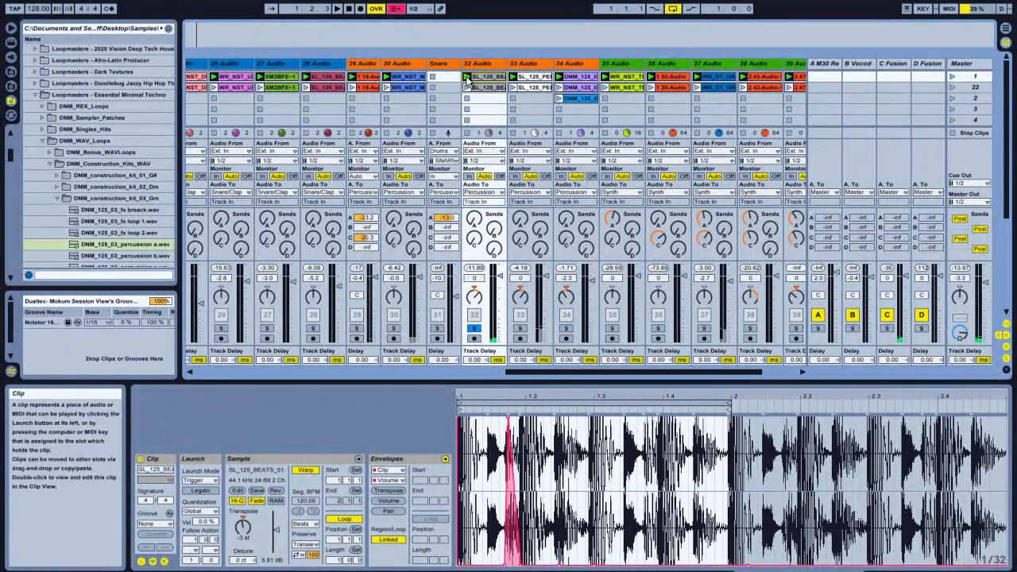
{"action": "mouse_move", "coordinate": [566, 359]}
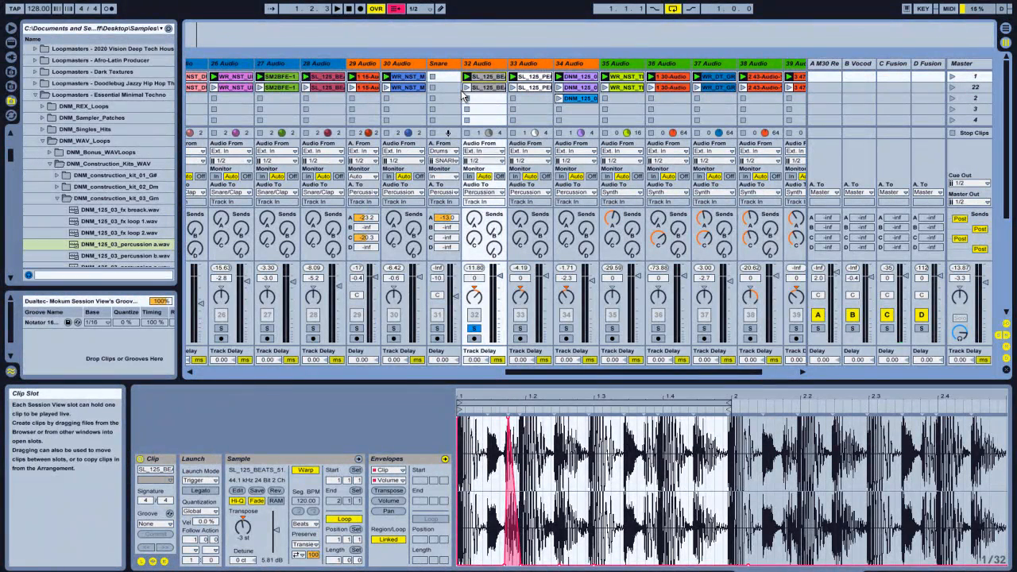
{"action": "mouse_move", "coordinate": [520, 437]}
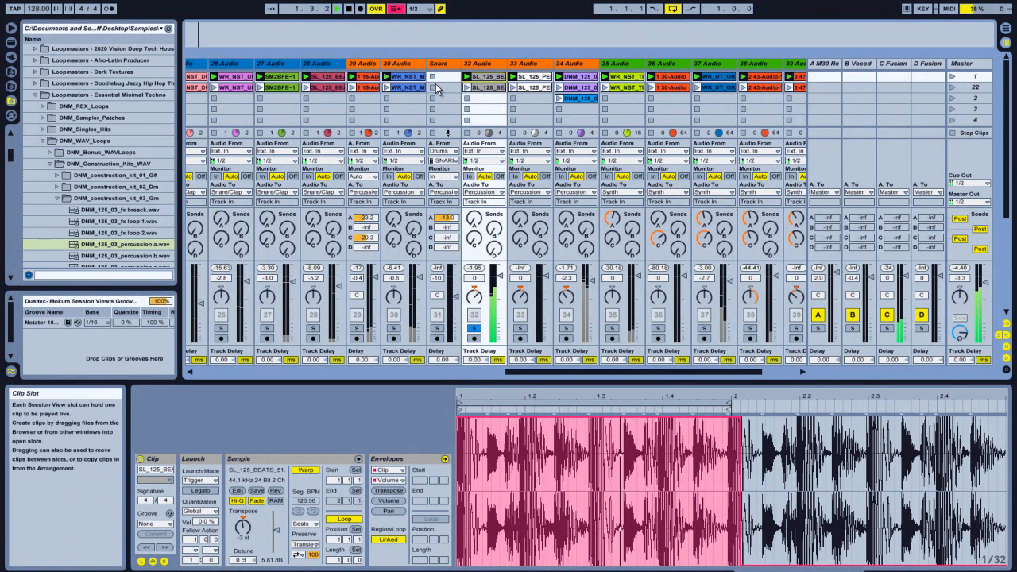
- Show the DNM percussion clip from track 34's first slot in Clip View
{"action": "left_click", "coordinate": [332, 9]}
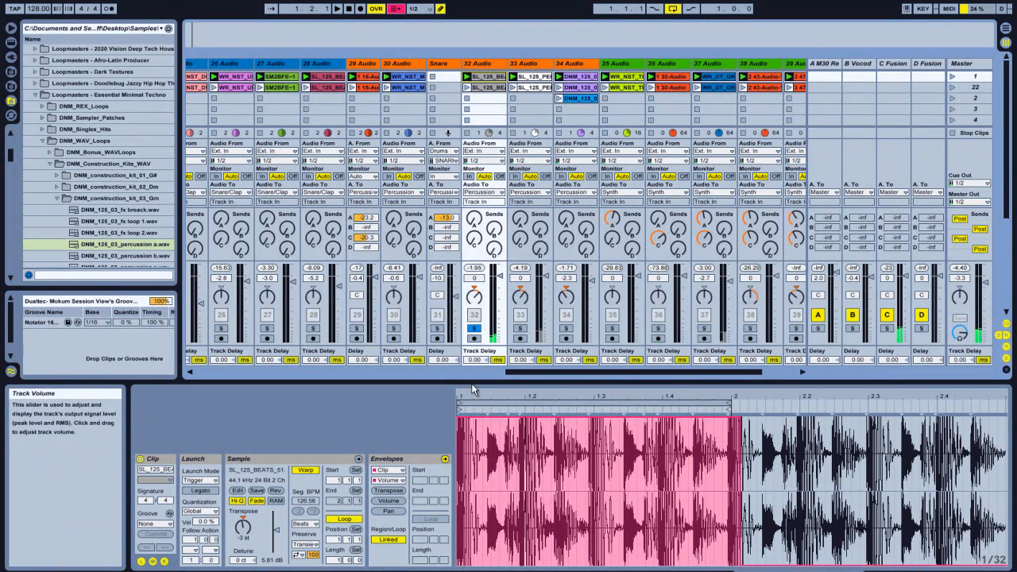
{"action": "mouse_move", "coordinate": [444, 22]}
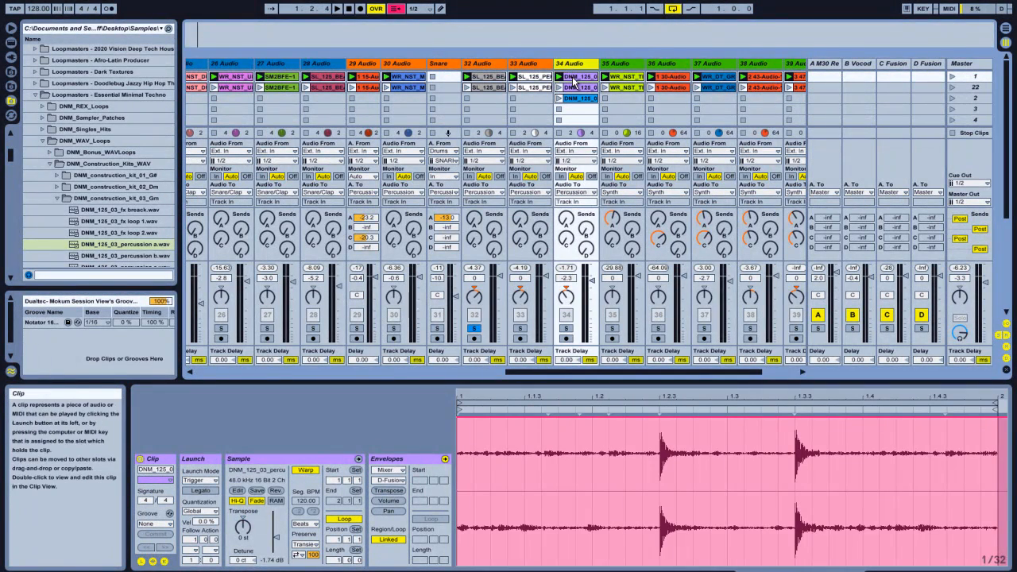
- Solo track 34 and load its 125 BPM third-slot percussion clip into Clip View
{"action": "left_click", "coordinate": [576, 98]}
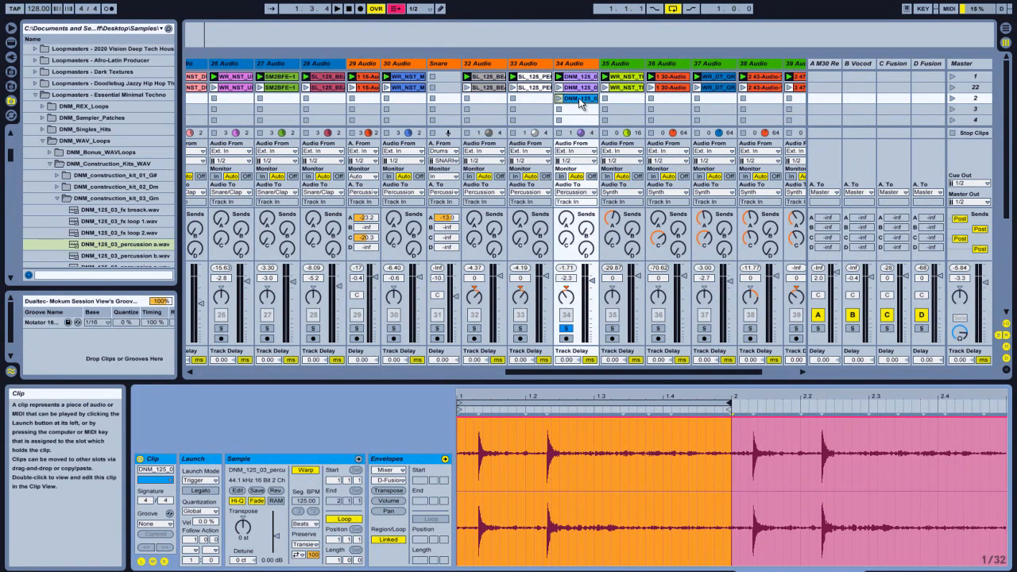
{"action": "right_click", "coordinate": [574, 99]}
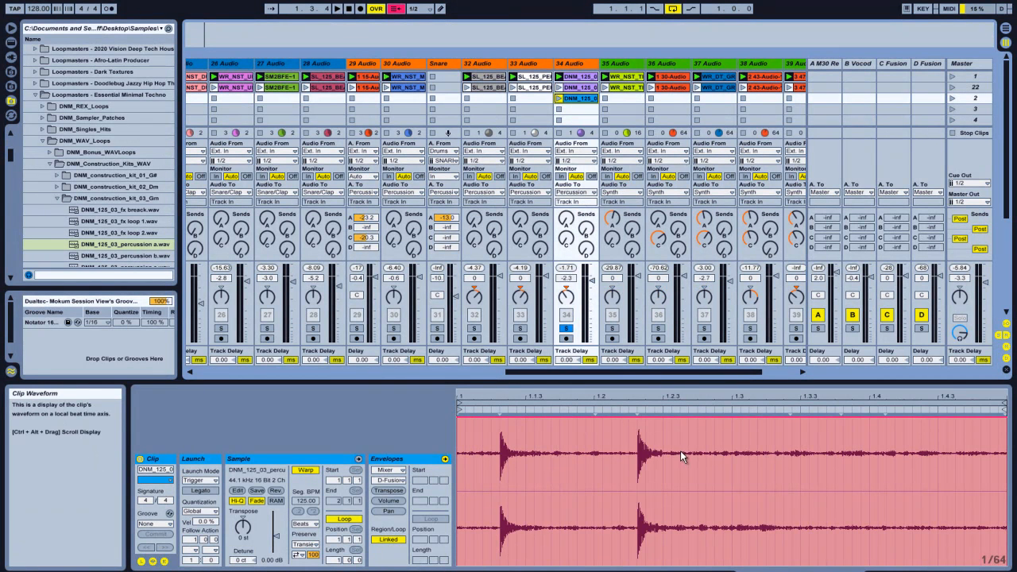
{"action": "mouse_move", "coordinate": [510, 442]}
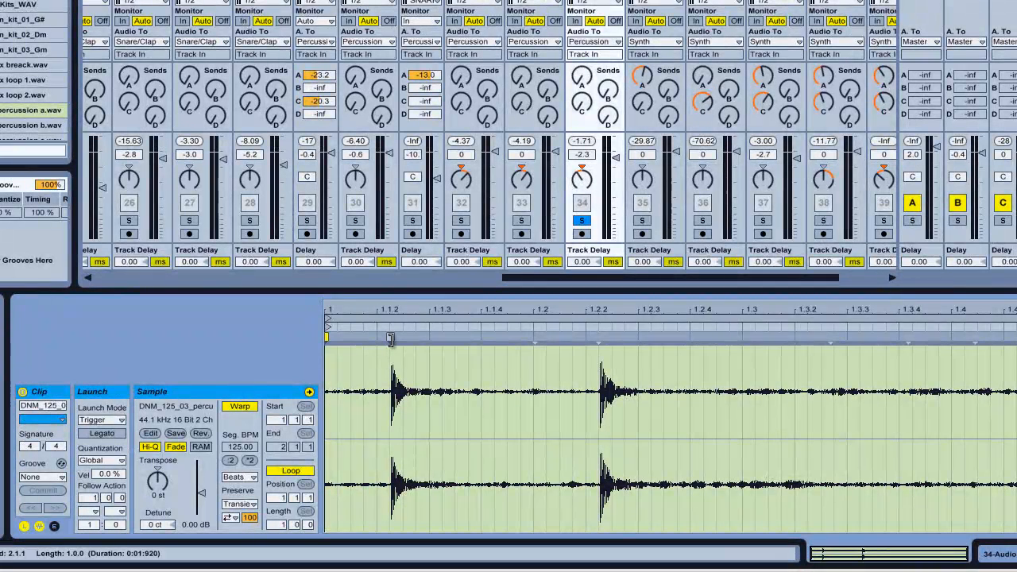
{"action": "mouse_move", "coordinate": [368, 356]}
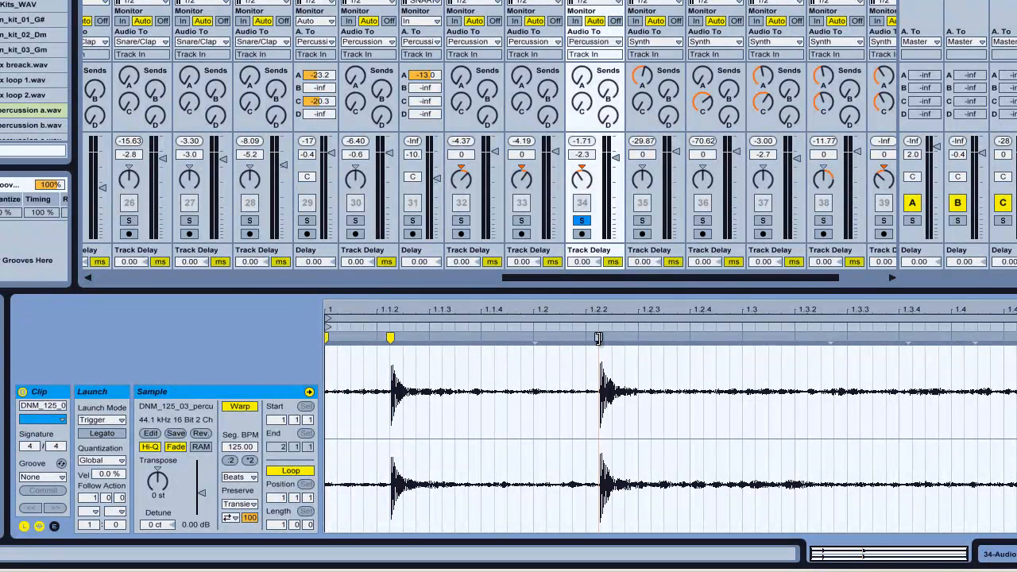
- Drag the warp marker on the percussion clip's second hit onto beat 1.2.3
{"action": "left_click_drag", "start_coordinate": [599, 337], "coordinate": [624, 338]}
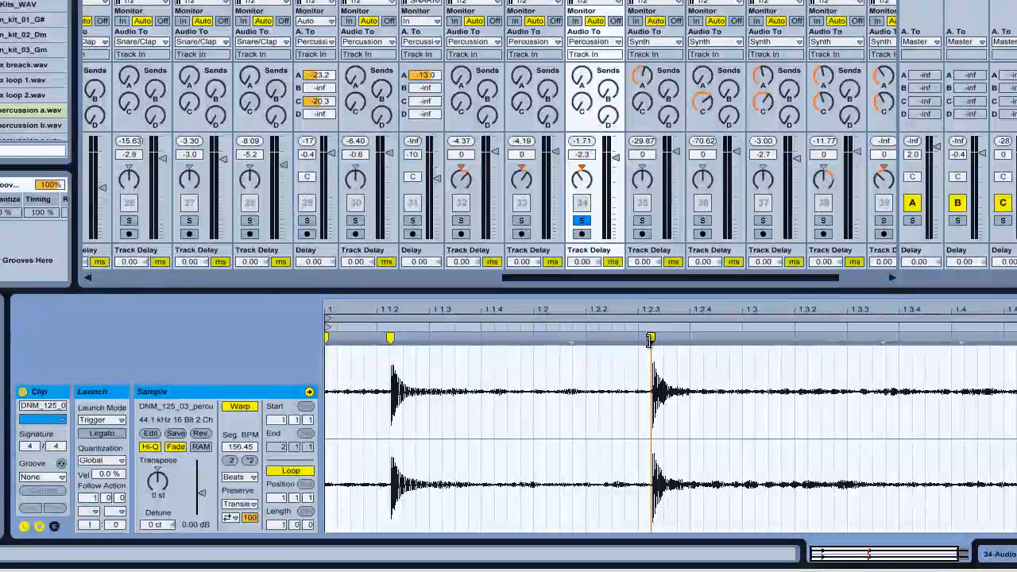
{"action": "left_click_drag", "start_coordinate": [649, 336], "coordinate": [599, 336]}
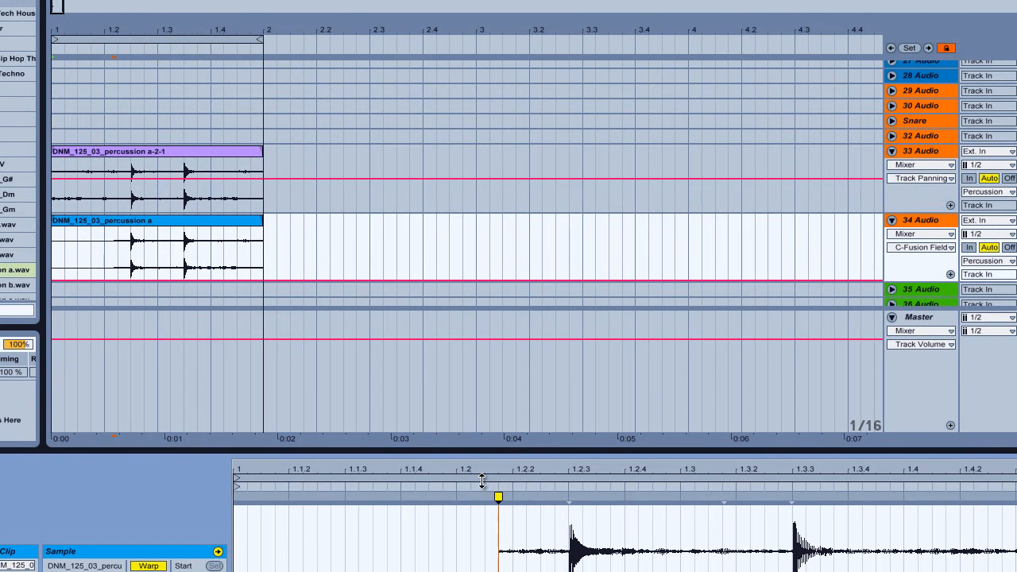
{"action": "mouse_move", "coordinate": [161, 237]}
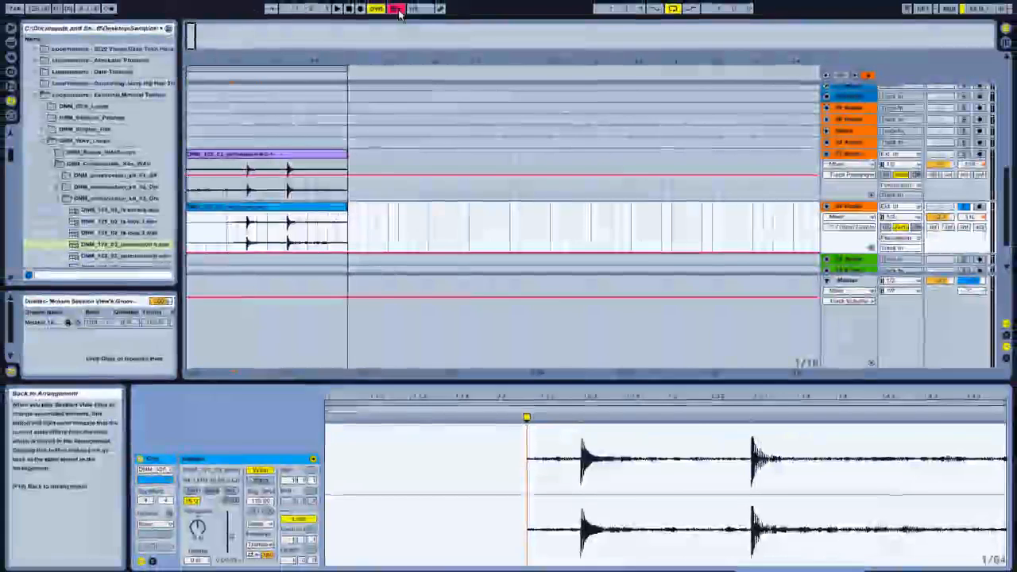
- Use Back to Arrangement so tracks 33 and 34 play their warped arrangement clips
{"action": "left_click", "coordinate": [337, 9]}
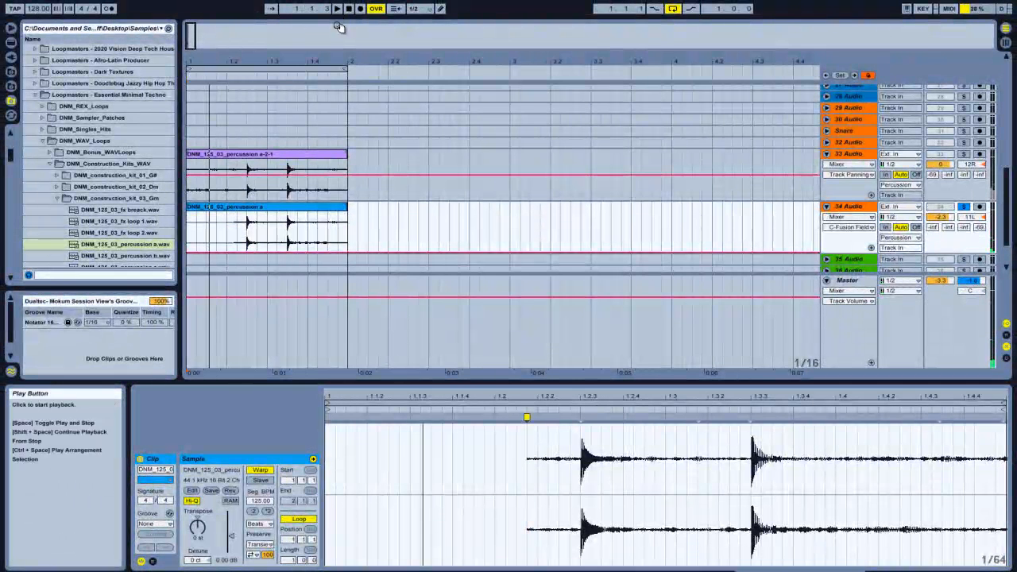
{"action": "mouse_move", "coordinate": [316, 229]}
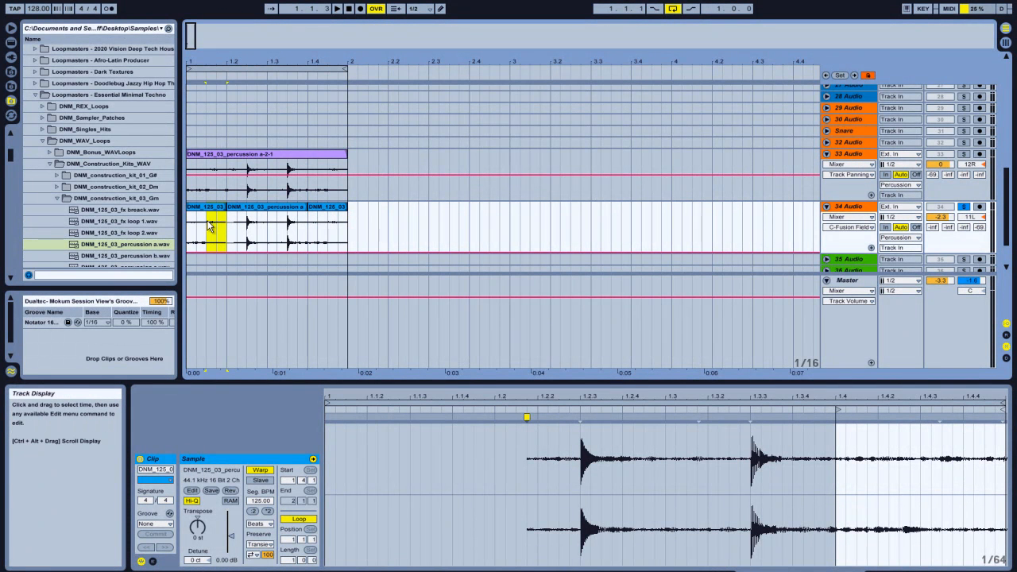
- Split track 34's percussion clip at a short selected section and stop playback
{"action": "left_click", "coordinate": [230, 226]}
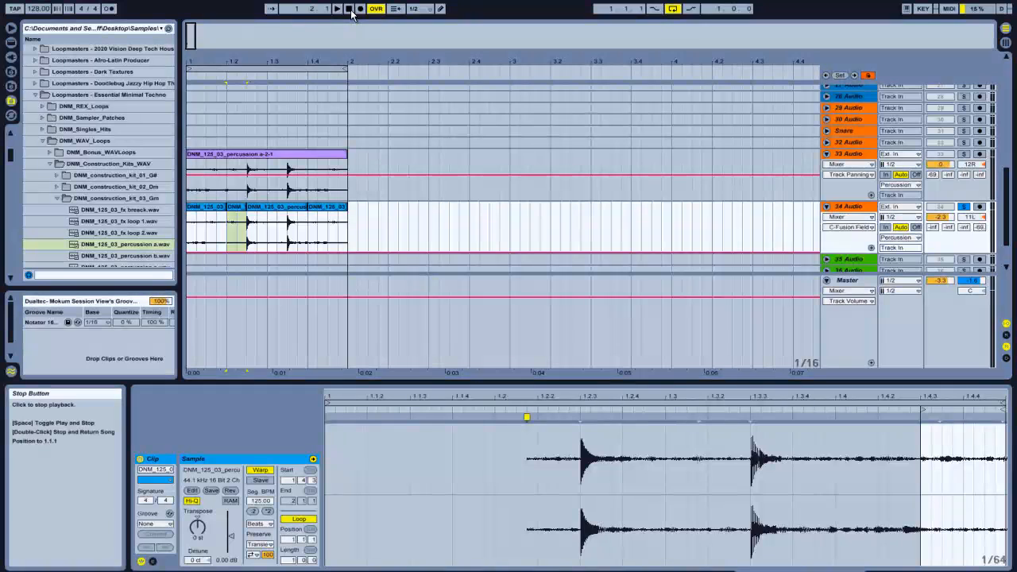
{"action": "left_click", "coordinate": [336, 9]}
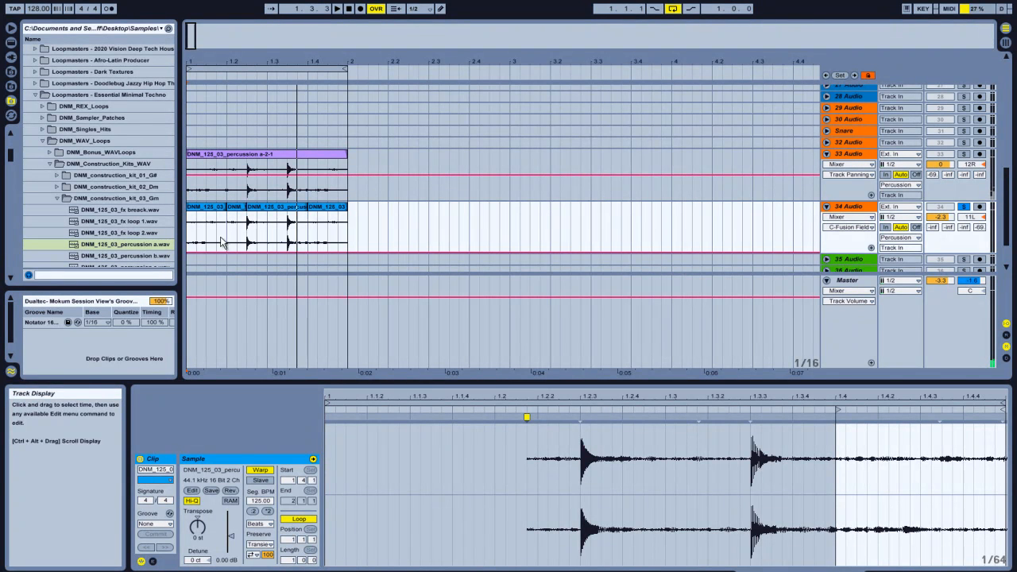
{"action": "mouse_move", "coordinate": [316, 232]}
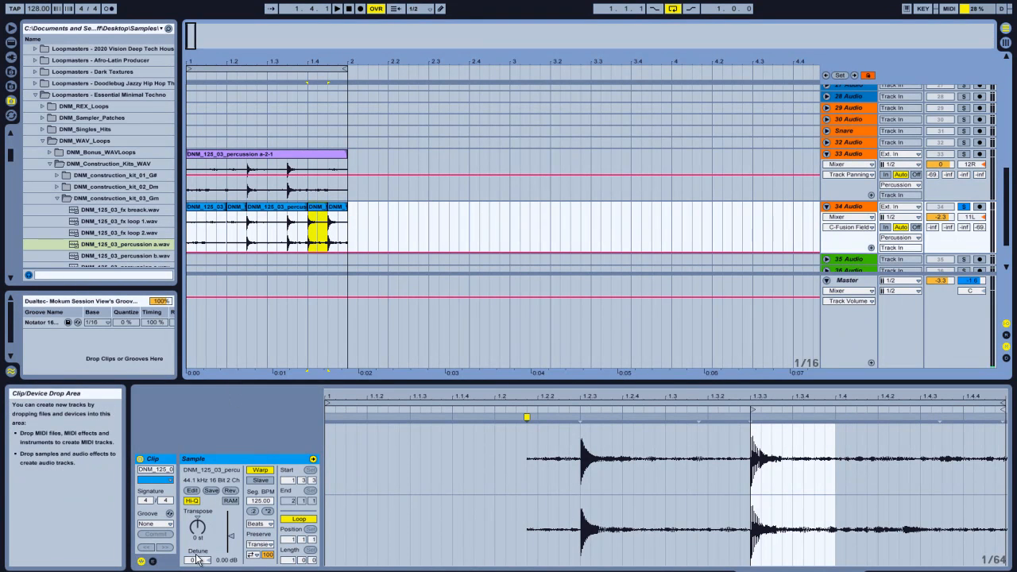
- Consolidate track 34's first cut percussion pieces into one clip
{"action": "left_click", "coordinate": [232, 490]}
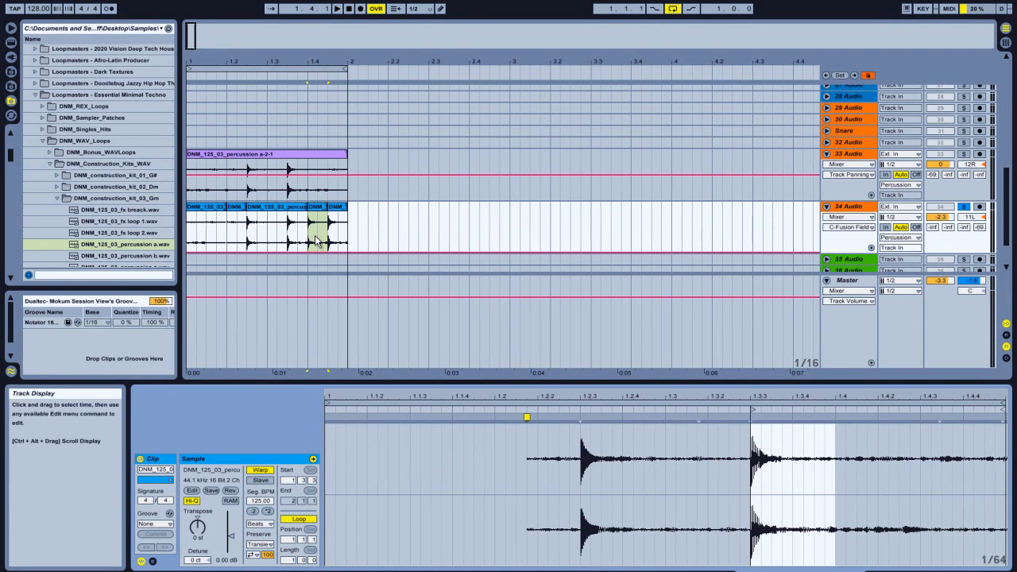
{"action": "left_click", "coordinate": [266, 230]}
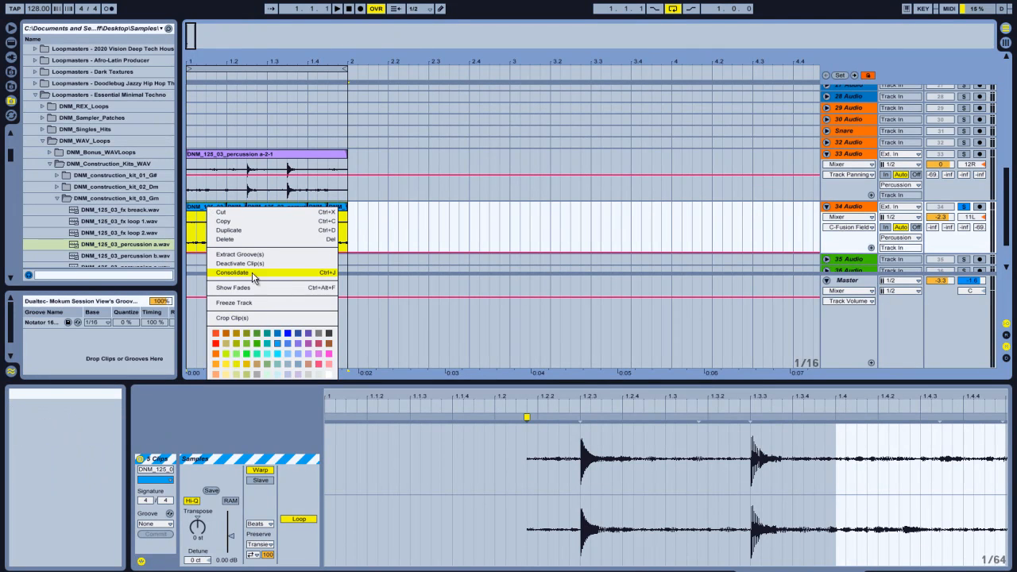
{"action": "left_click", "coordinate": [231, 273]}
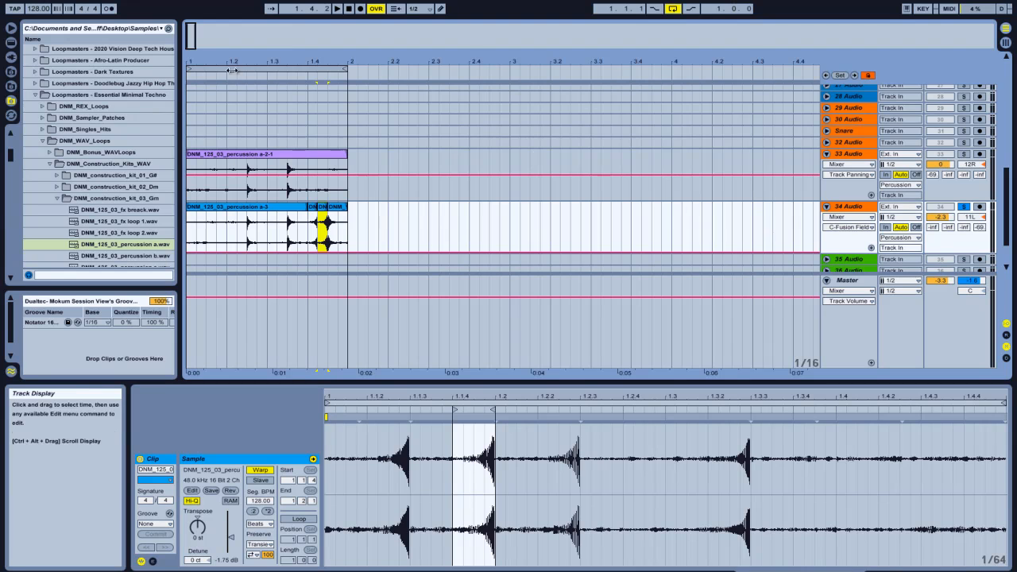
- Play back the edited percussion loop, then select the lower track's pieces
{"action": "left_click", "coordinate": [338, 9]}
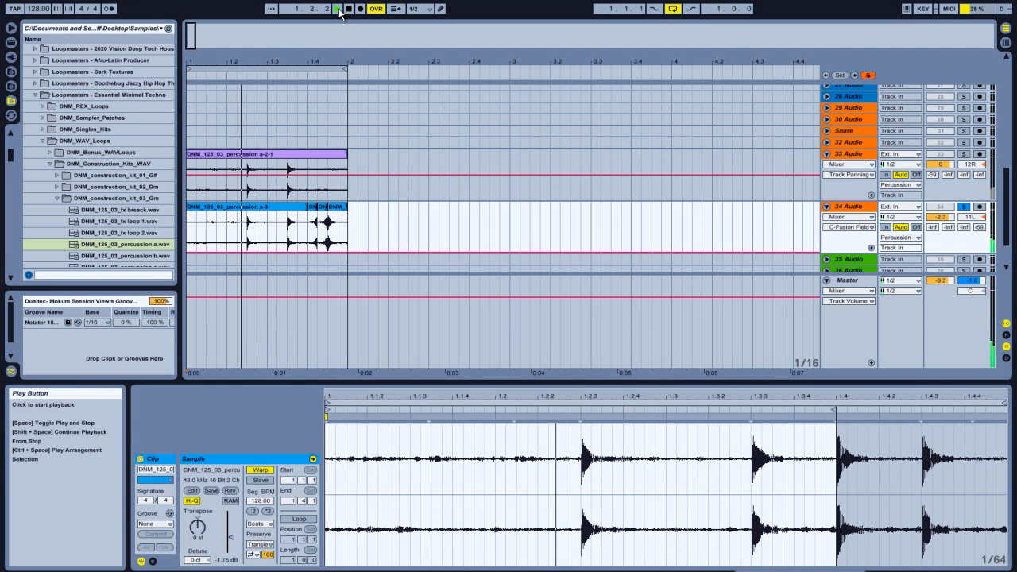
{"action": "left_click", "coordinate": [337, 9]}
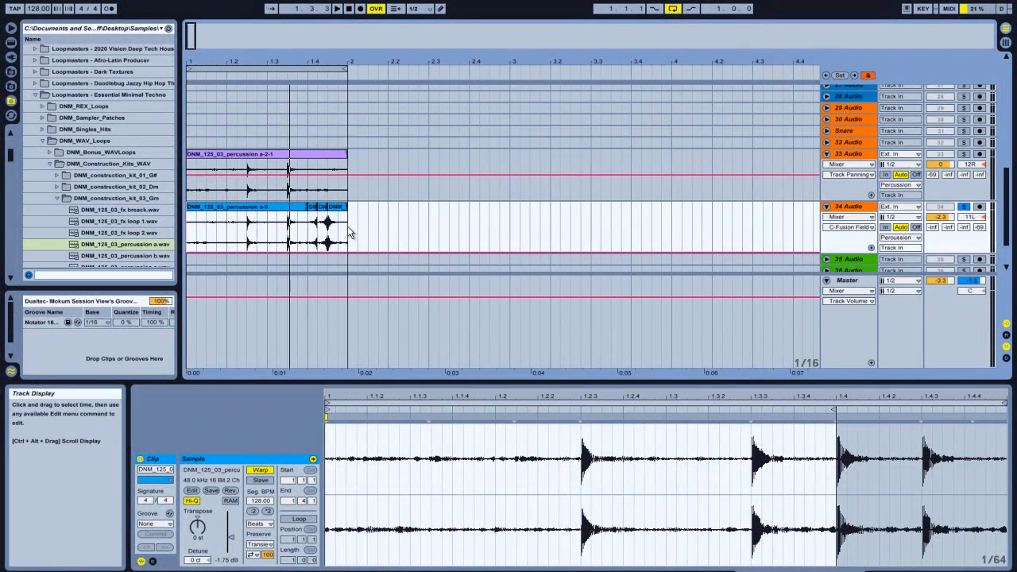
{"action": "left_click", "coordinate": [266, 231]}
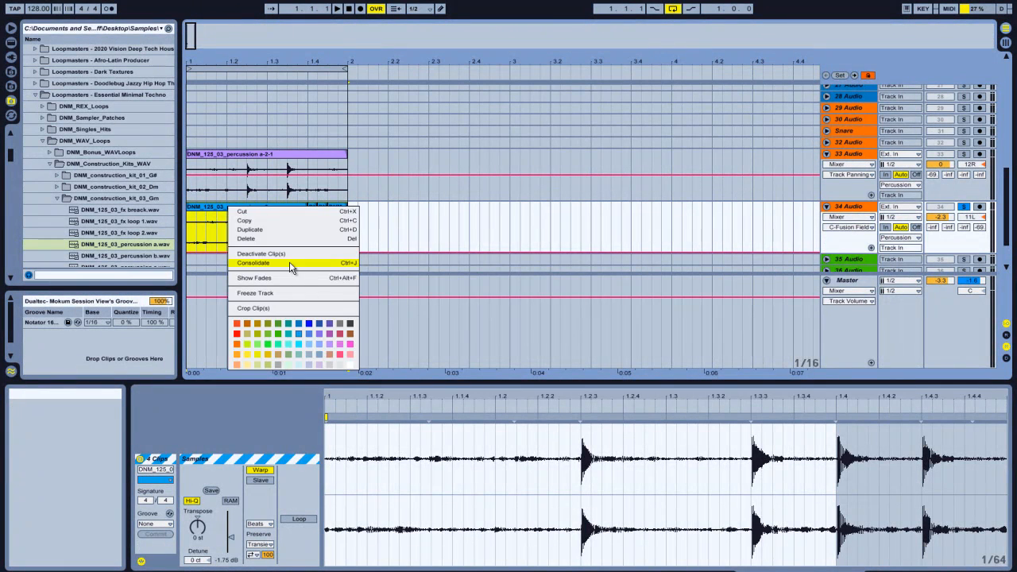
- Consolidate track 34's pieces, including the rapid repeated hits, into one clip
{"action": "left_click", "coordinate": [253, 262]}
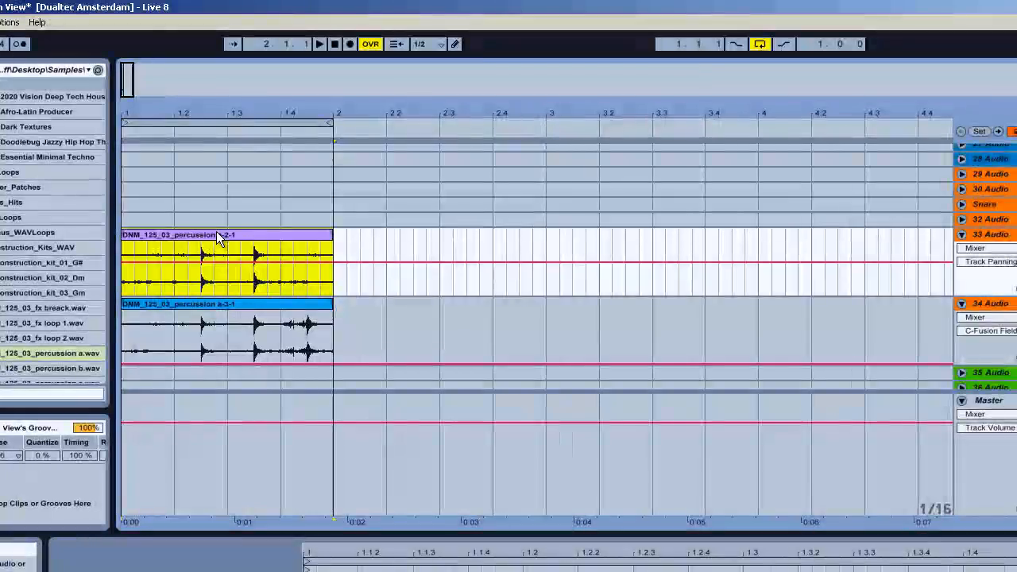
{"action": "mouse_move", "coordinate": [897, 240]}
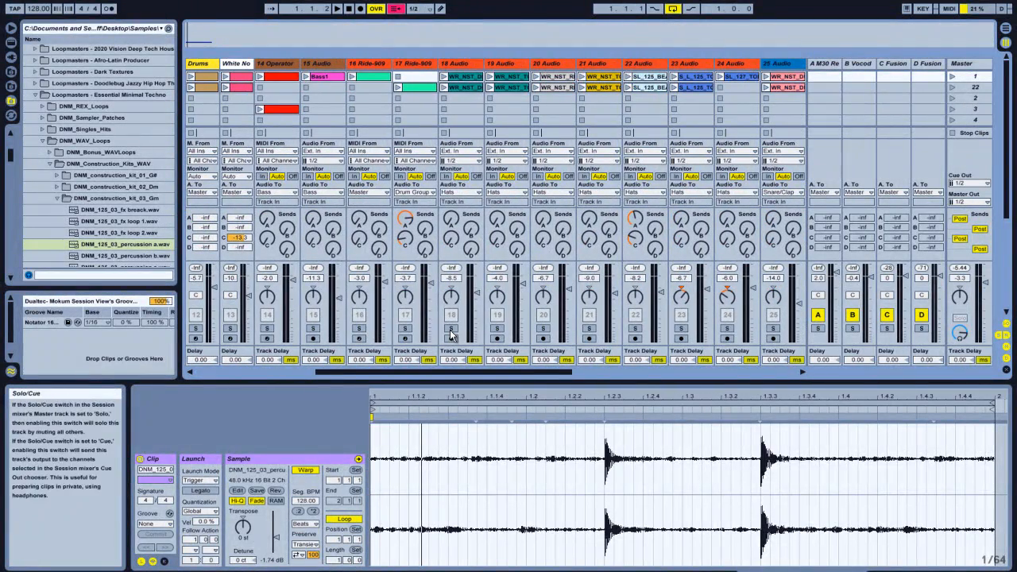
- Solo track 19 and show its WR_NST_TOP hat loop clip in Clip View
{"action": "left_click", "coordinate": [460, 76]}
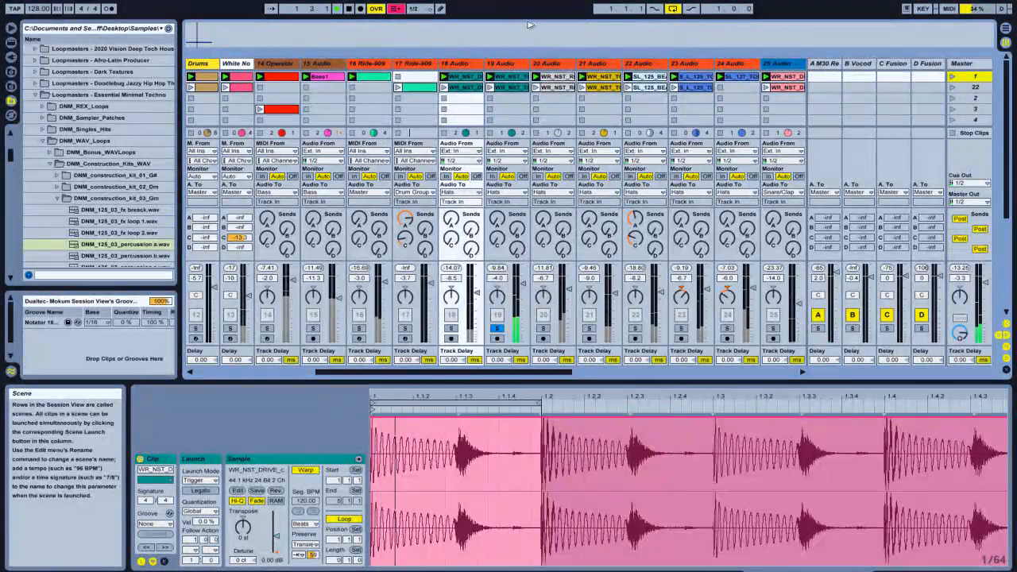
{"action": "left_click", "coordinate": [507, 88]}
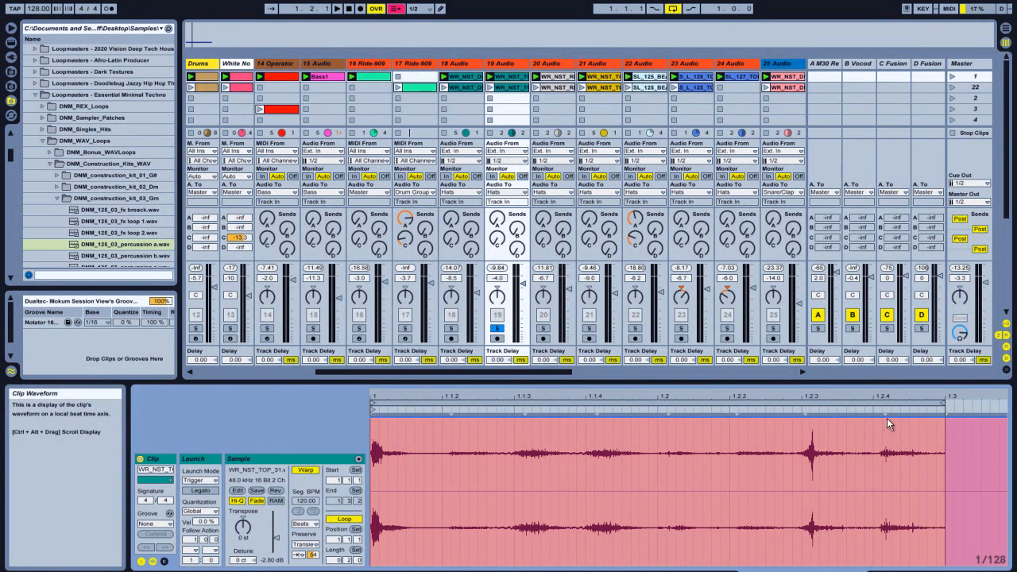
{"action": "mouse_move", "coordinate": [453, 414]}
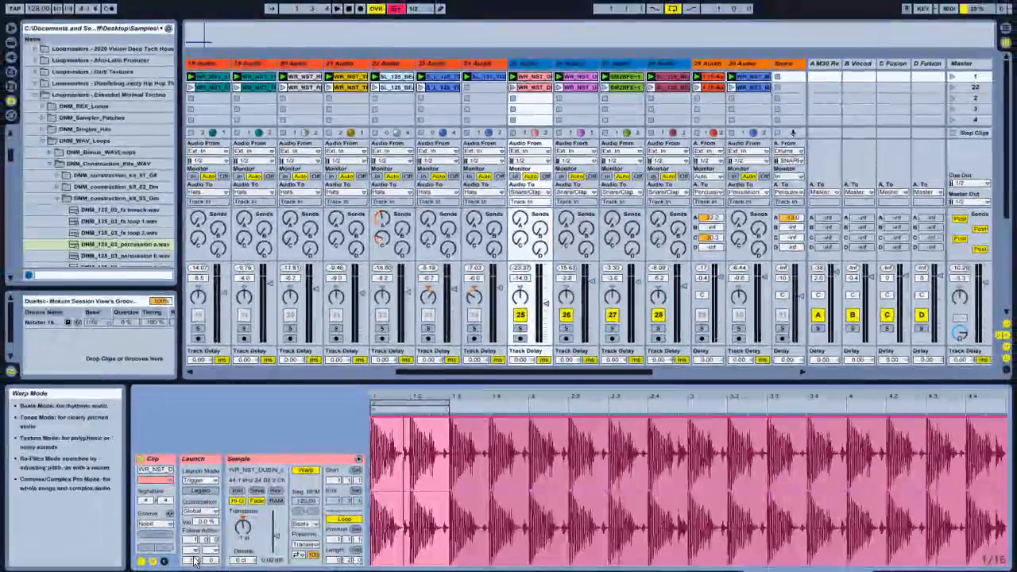
- Show track 25's snare/clap loop clip in Clip View
{"action": "left_click", "coordinate": [445, 458]}
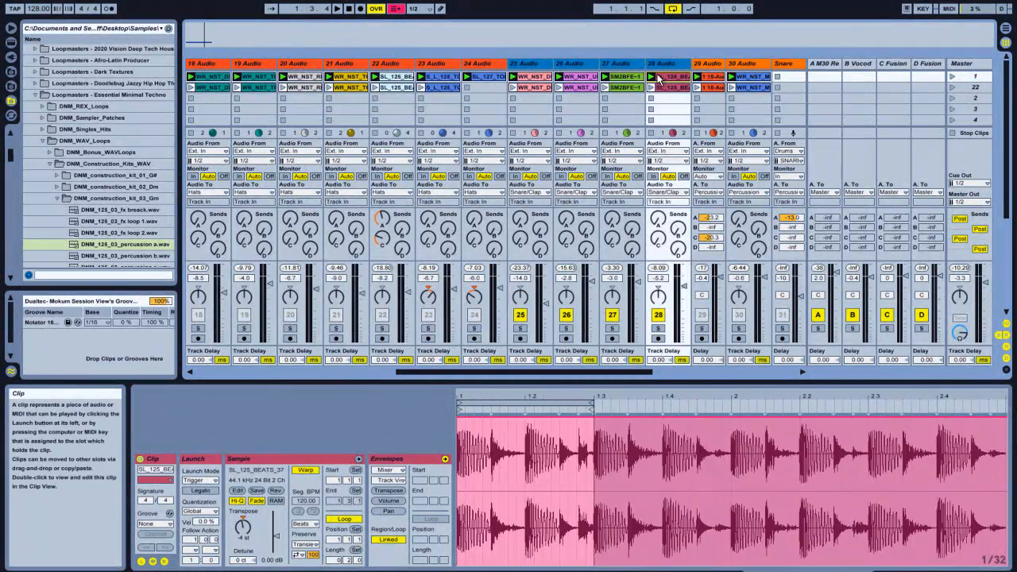
{"action": "mouse_move", "coordinate": [243, 528]}
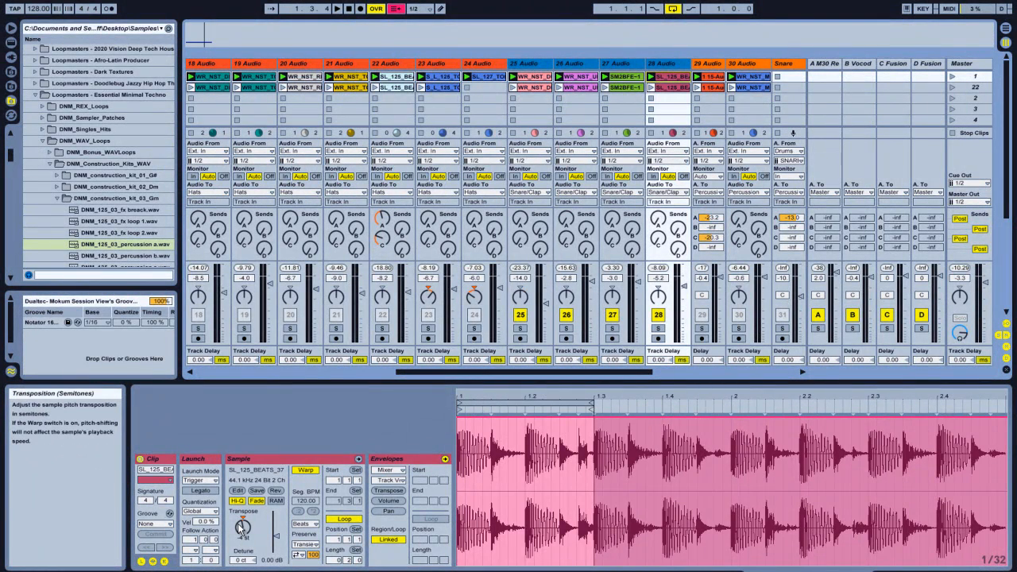
{"action": "scroll", "scroll_direction": "left", "scroll_amount": 3}
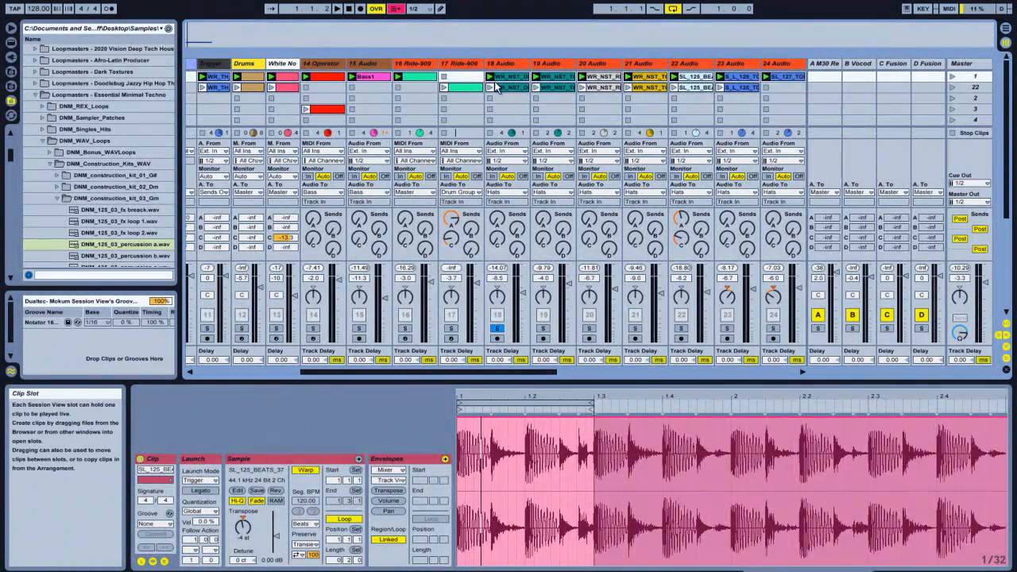
- Show track 19's hat loop clip with Notator 16C Swing ready, then collapse the Notator folder
{"action": "left_click", "coordinate": [542, 88]}
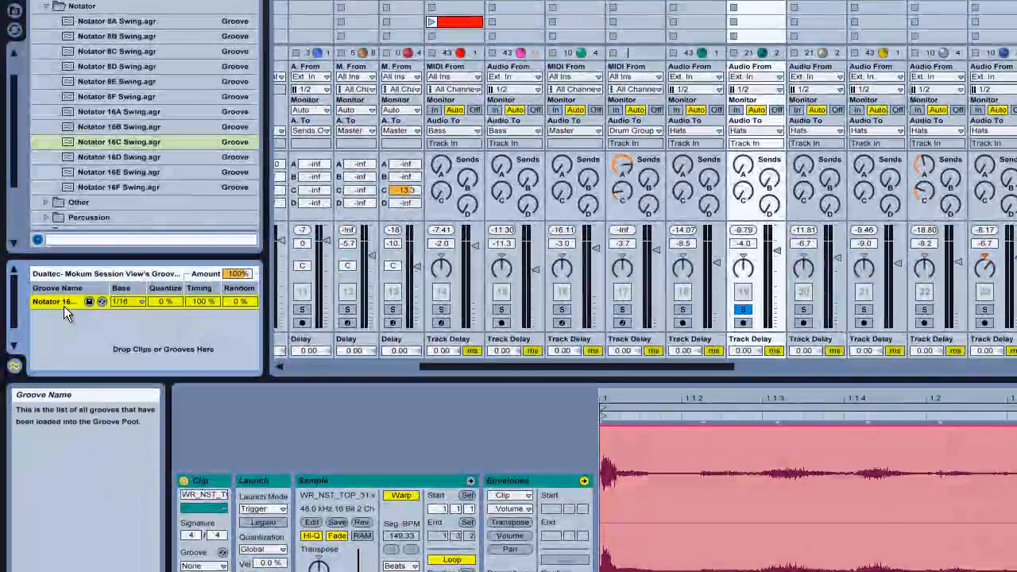
{"action": "mouse_move", "coordinate": [131, 308]}
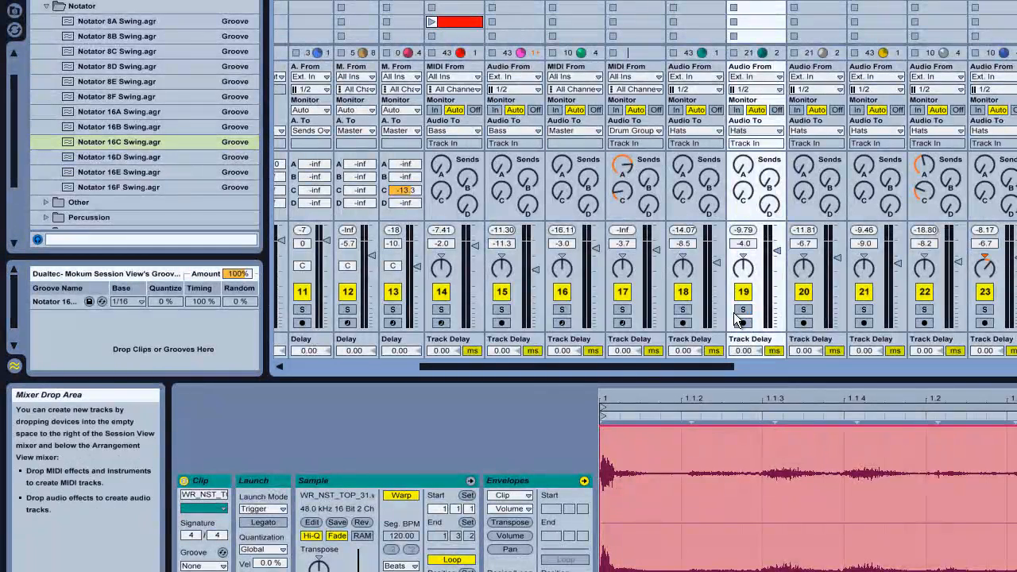
{"action": "left_click", "coordinate": [46, 6]}
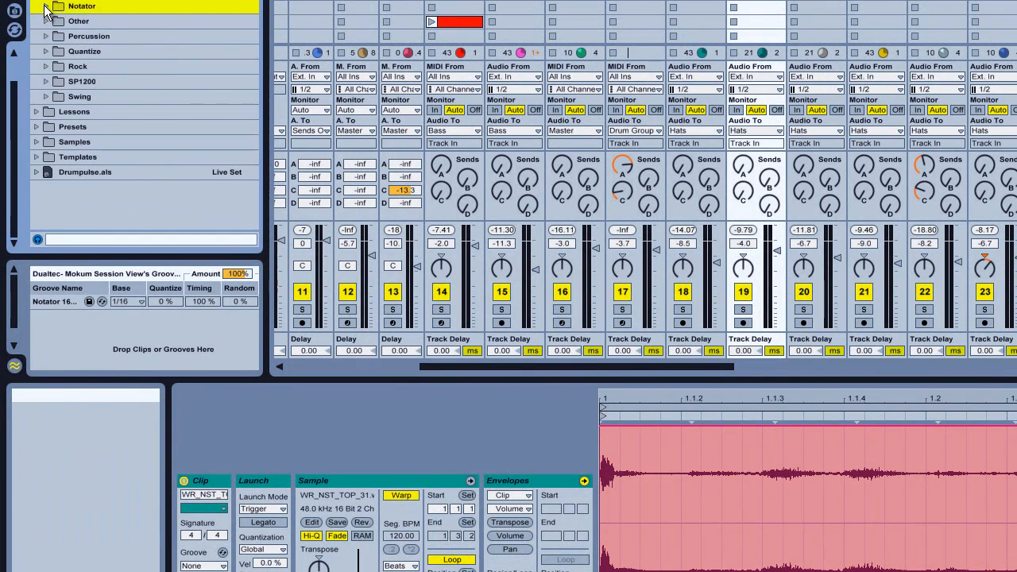
{"action": "scroll", "scroll_direction": "up", "scroll_amount": 3}
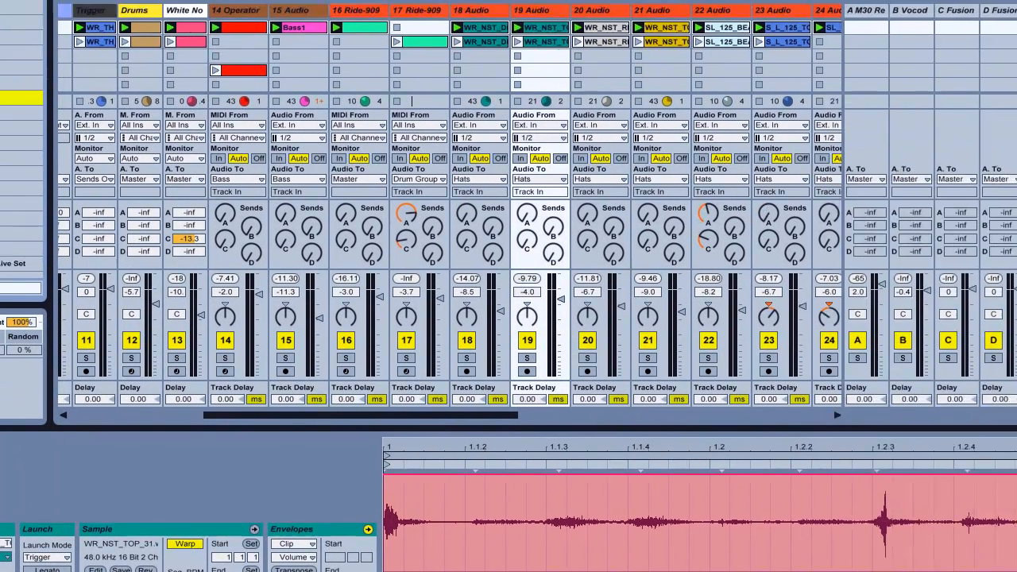
- Scroll to track 41 and open the context menu of the SNT_123 hi-hat fill clip
{"action": "scroll", "scroll_direction": "right", "scroll_amount": 3}
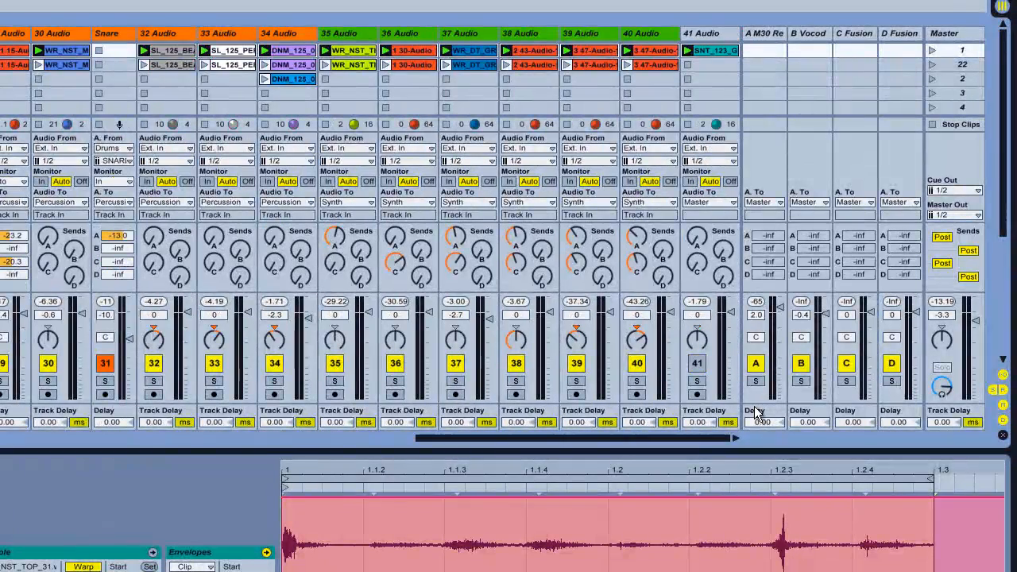
{"action": "left_click", "coordinate": [697, 380]}
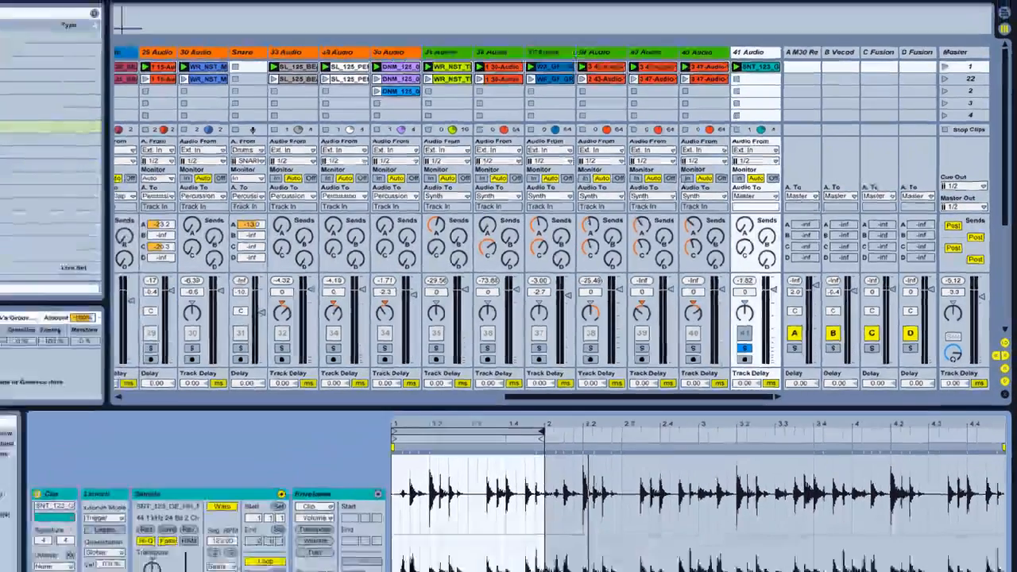
{"action": "right_click", "coordinate": [779, 68]}
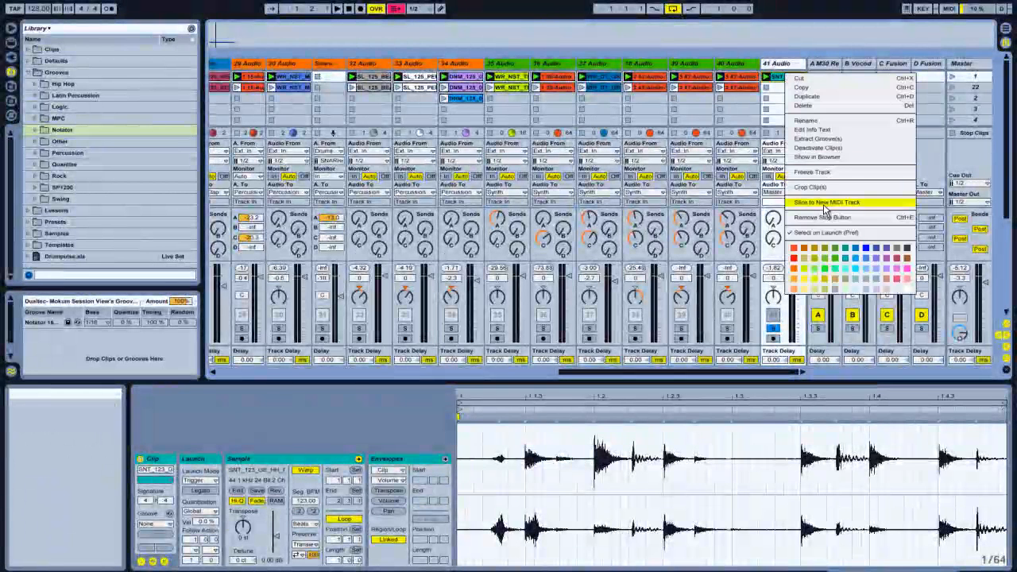
- Choose Slice to New MIDI Track, keeping Transient slicing with the Built-in preset for 14 slices
{"action": "left_click", "coordinate": [827, 202]}
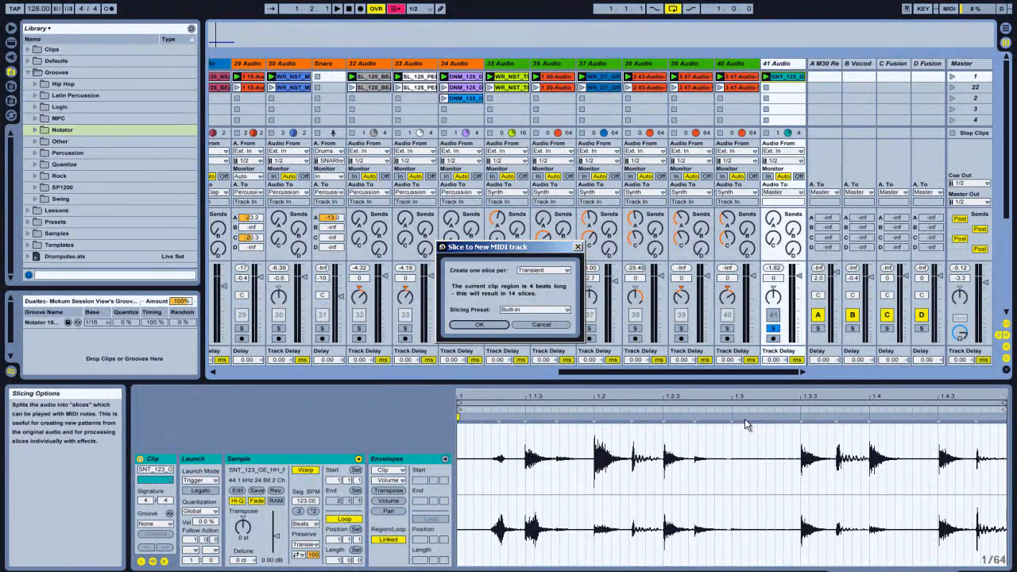
{"action": "left_click", "coordinate": [564, 270]}
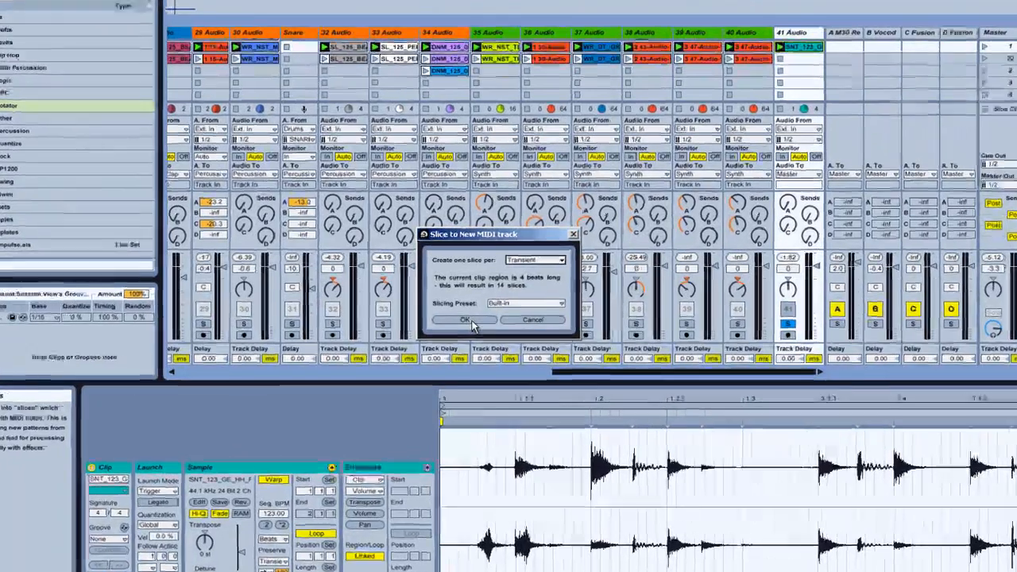
- Confirm the slice dialog to create a MIDI track with 14 slice notes and a Drum Rack
{"action": "left_click", "coordinate": [465, 319]}
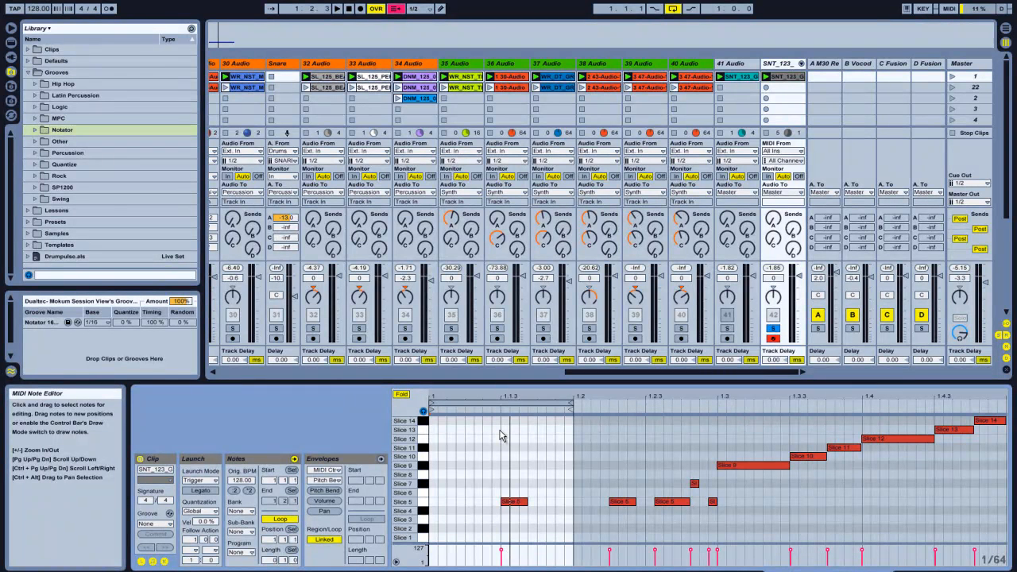
{"action": "mouse_move", "coordinate": [578, 431]}
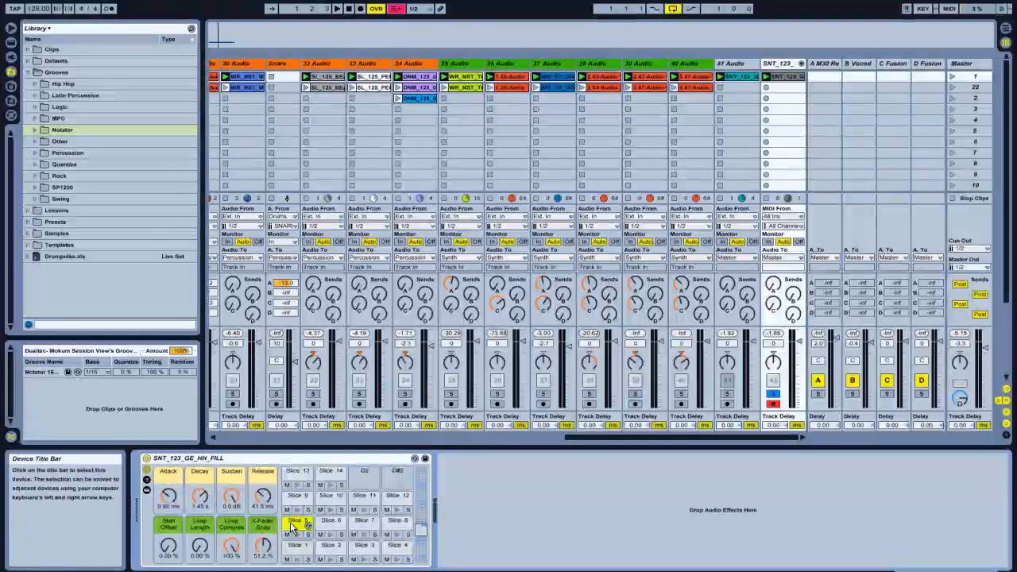
- Show Slice 5's sampler and raise the Attack macro to about 6.45 ms
{"action": "left_click", "coordinate": [297, 521]}
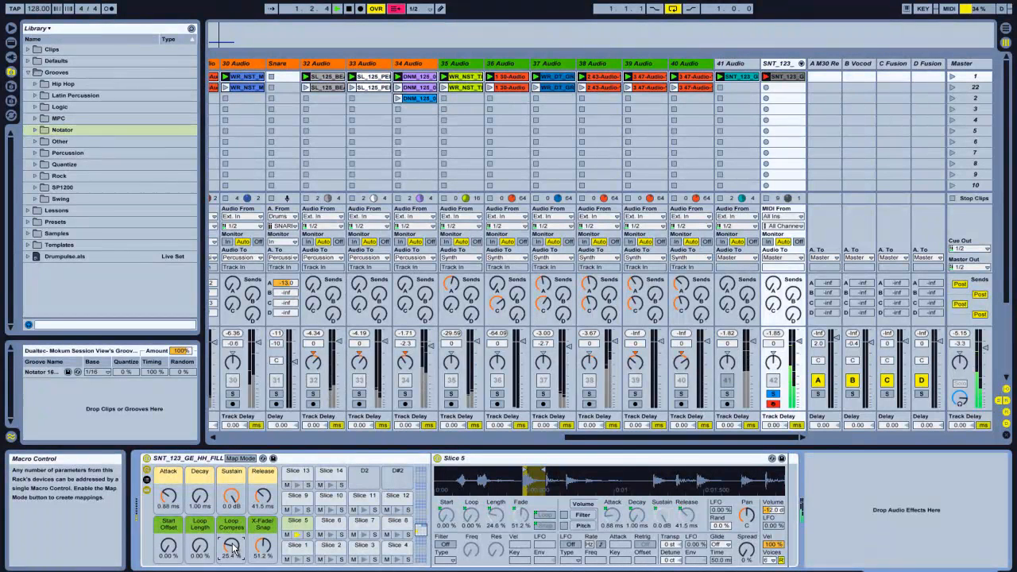
{"action": "left_click_drag", "start_coordinate": [171, 505], "coordinate": [171, 493]}
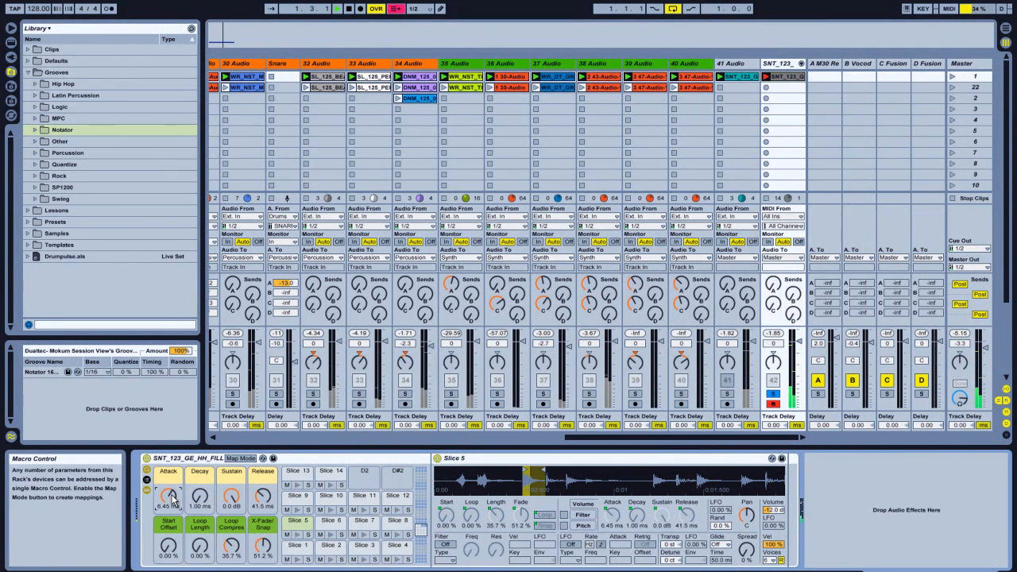